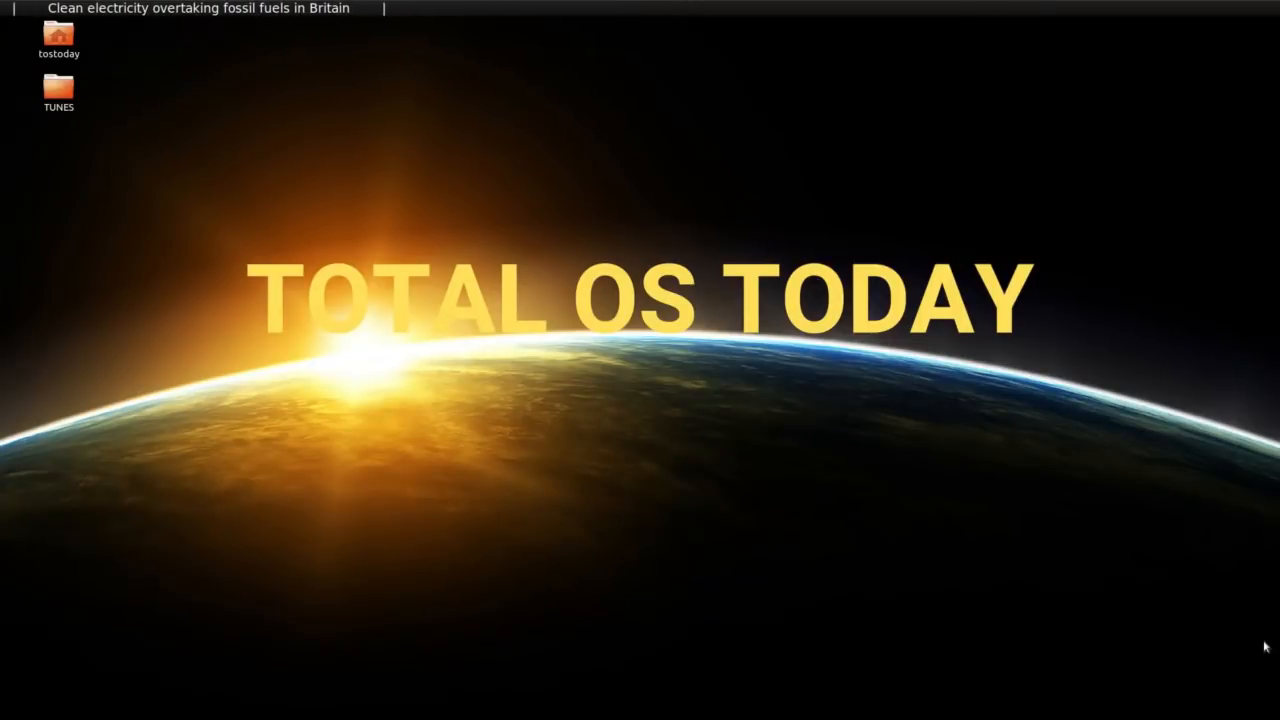
# - Show the Ubuntu Unity Dash listing recently used and installed applications
pyautogui.click(30, 52)
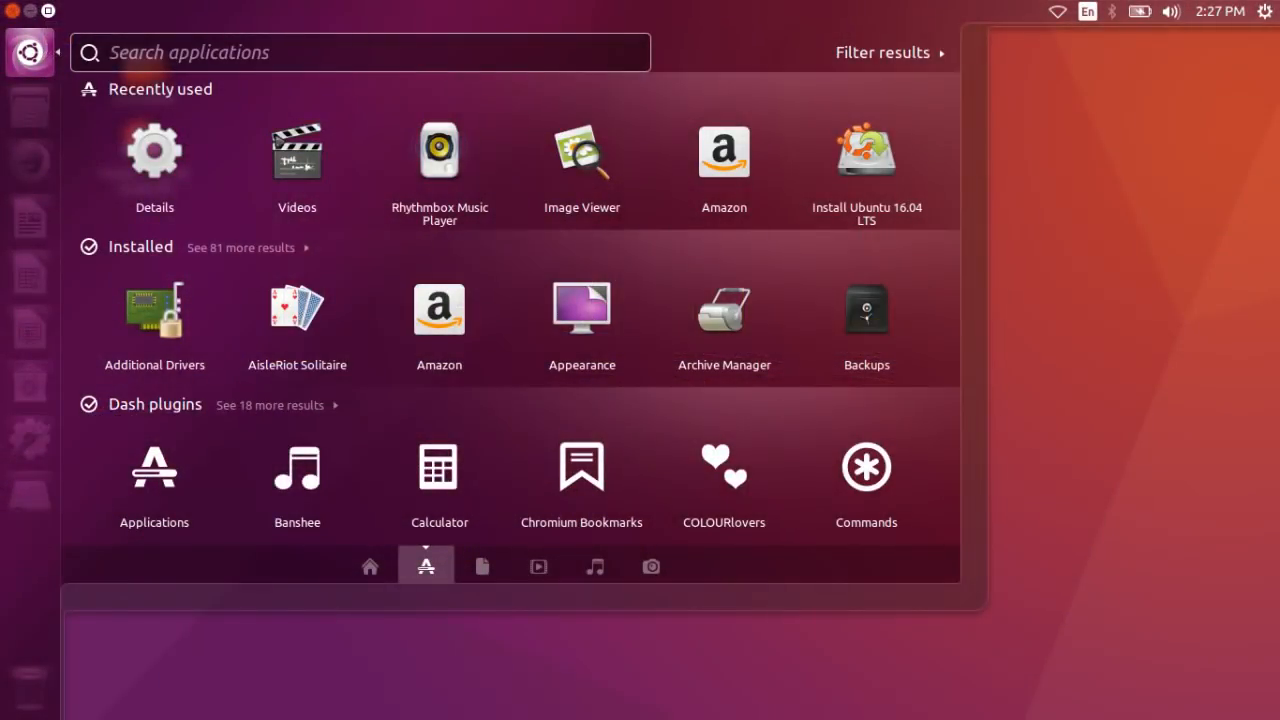